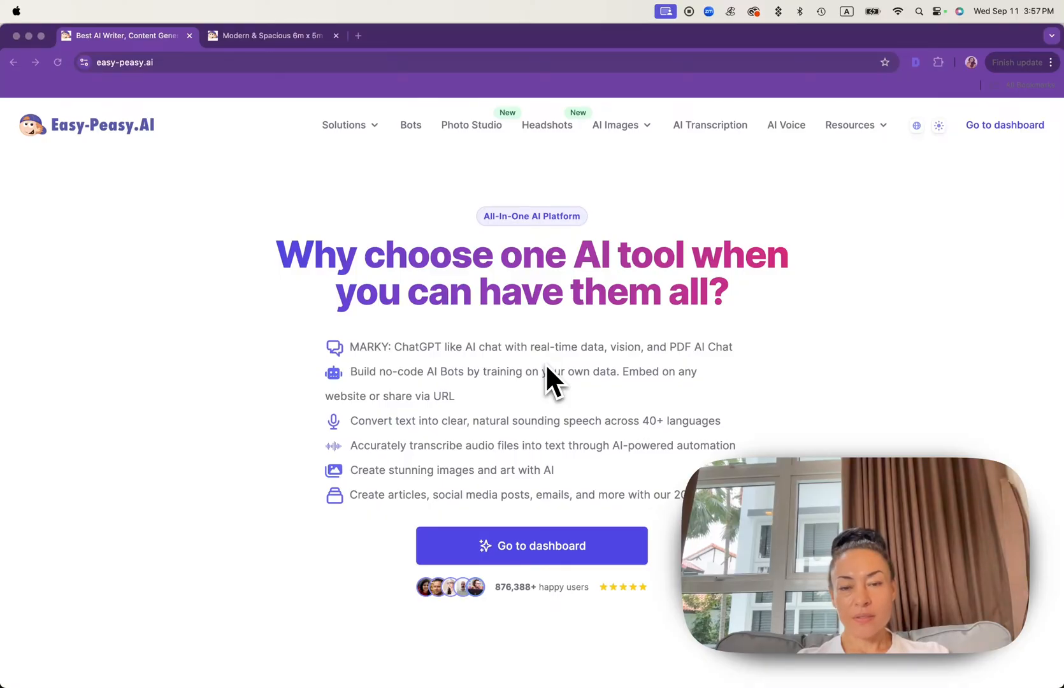
mouse_move(862, 206)
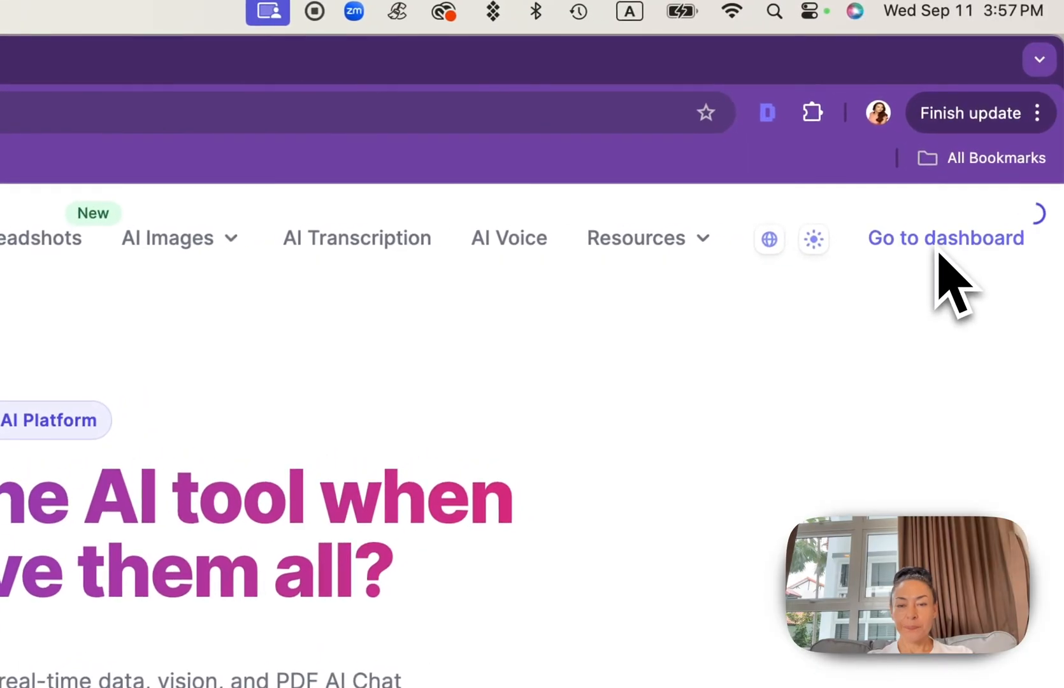
- Go from the Easy-Peasy.AI homepage to the account dashboard with usage statistics
left_click(945, 238)
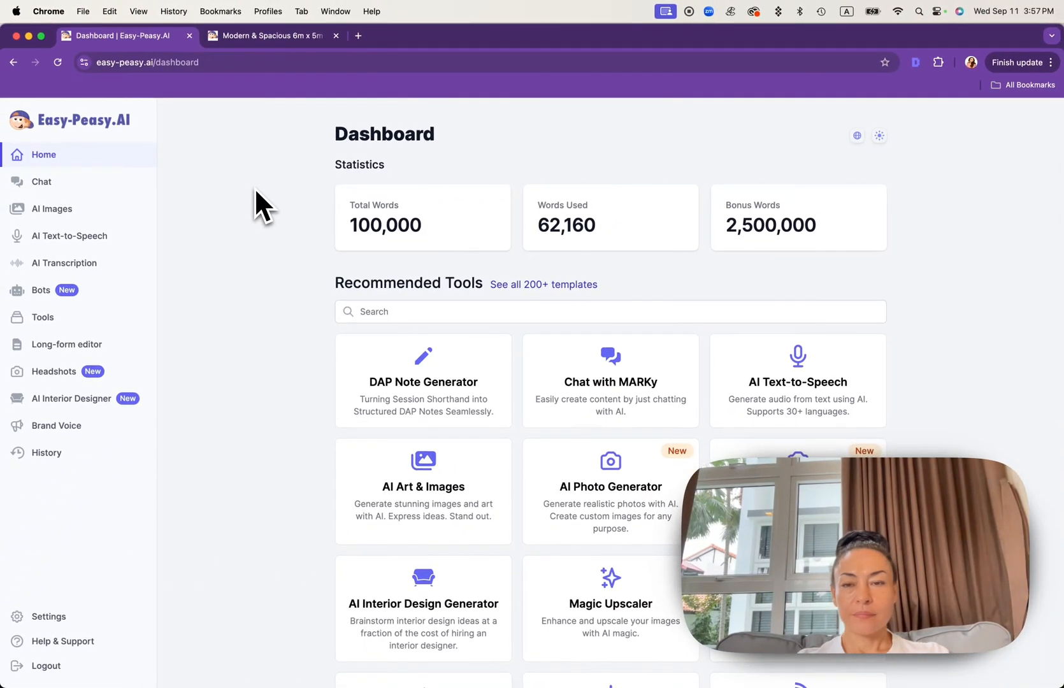
mouse_move(55, 367)
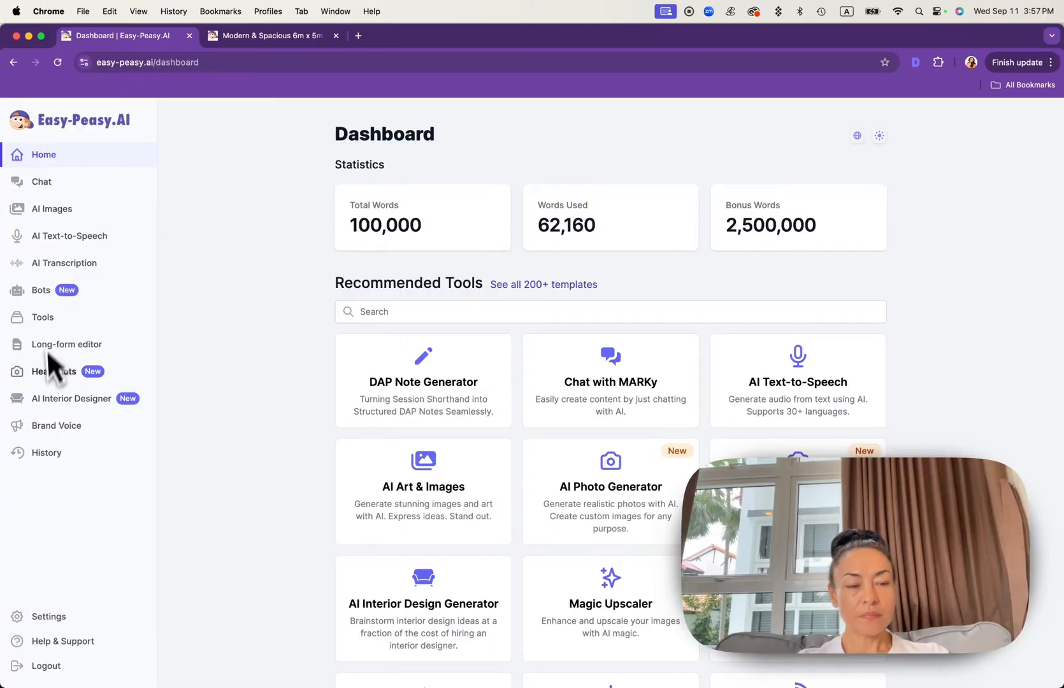
mouse_move(72, 399)
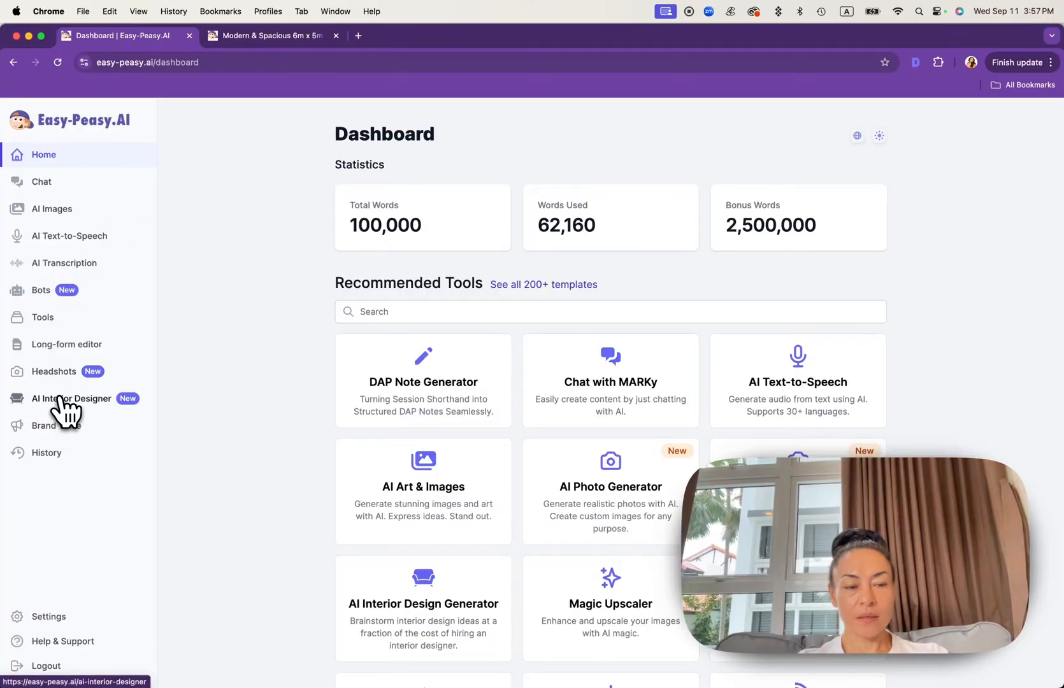
- Launch the AI Interior Designer in Restyle mode, keeping Living Room as the room type
left_click(70, 399)
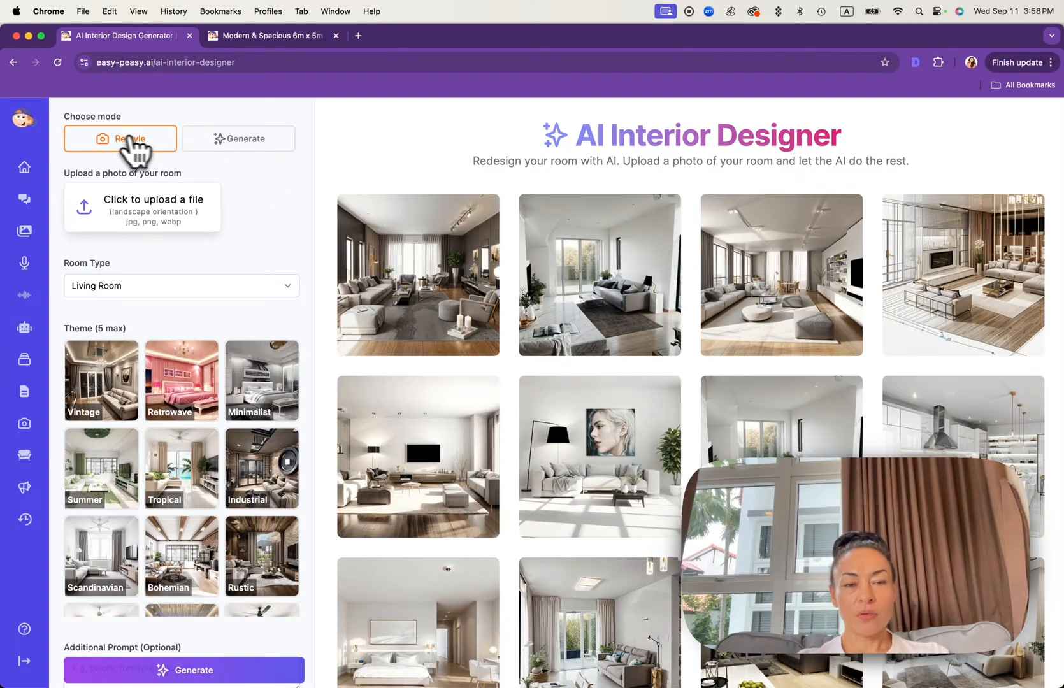
mouse_move(164, 162)
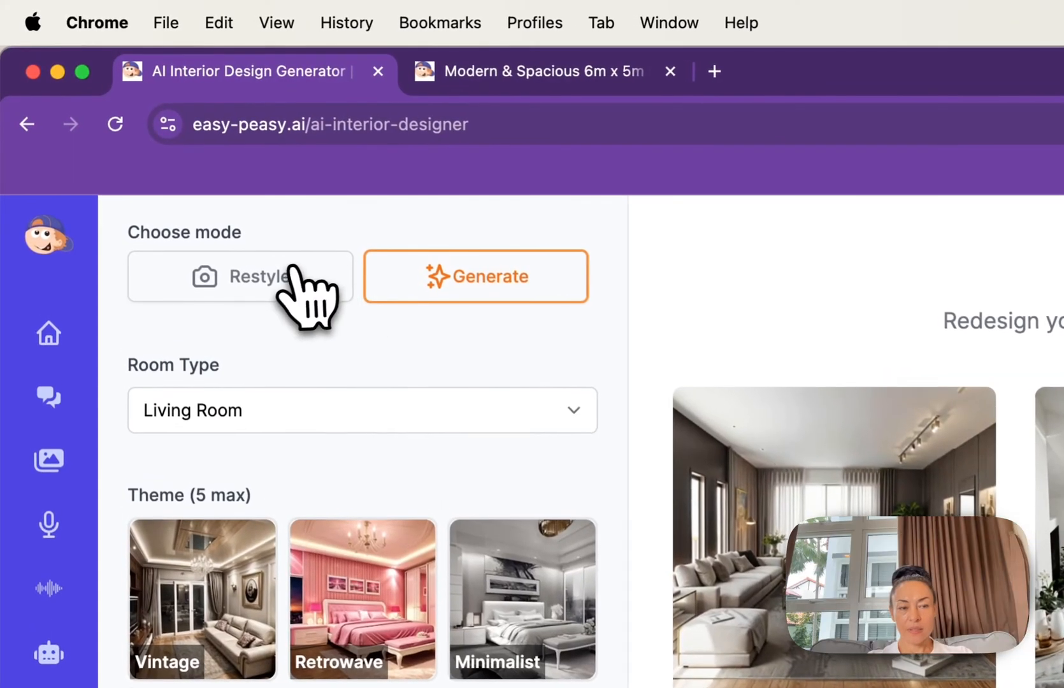
left_click(241, 277)
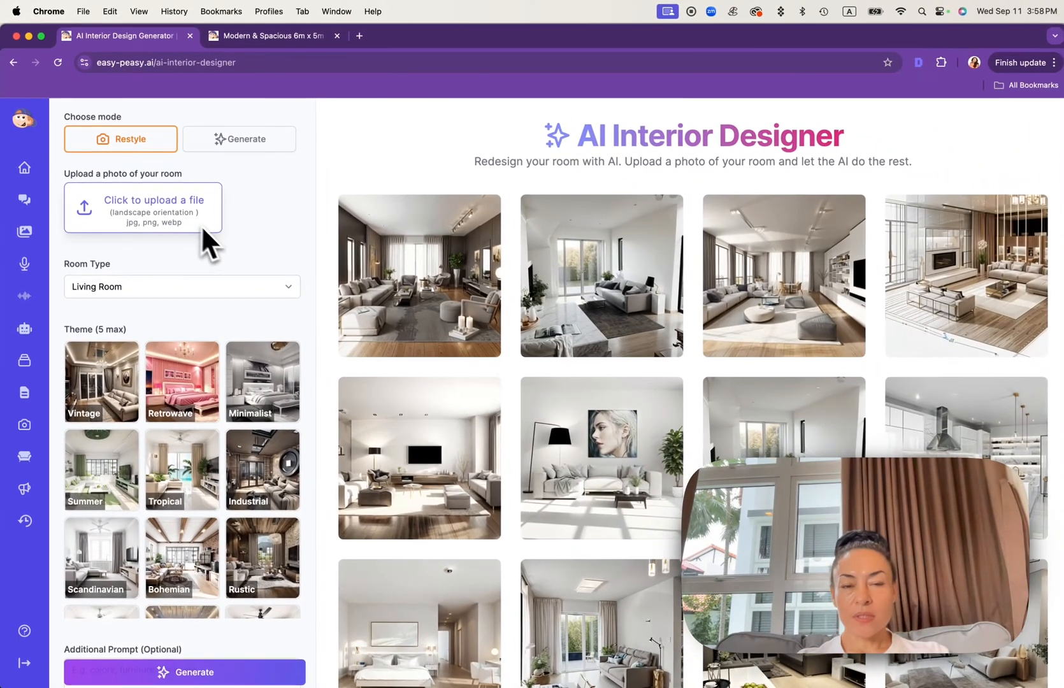
mouse_move(255, 255)
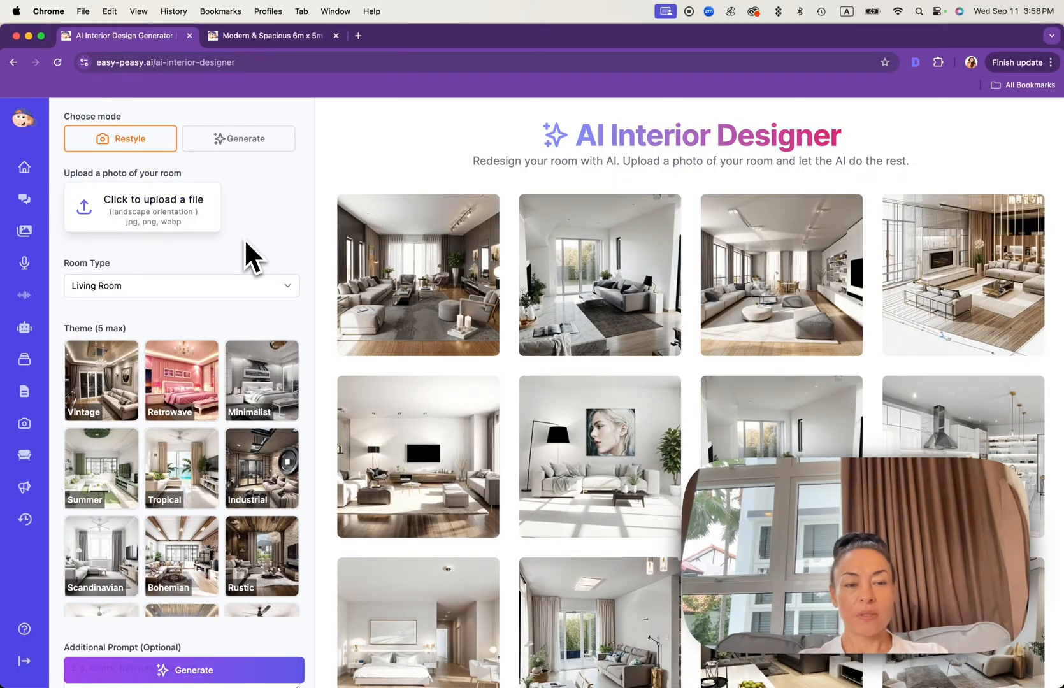
left_click(181, 286)
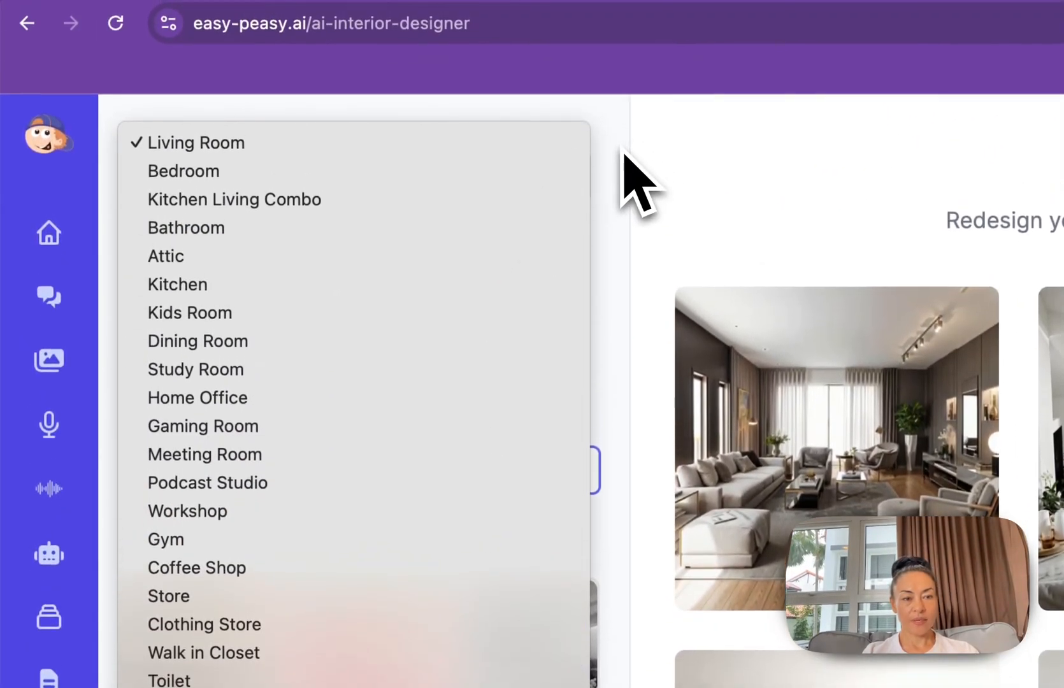
left_click(195, 142)
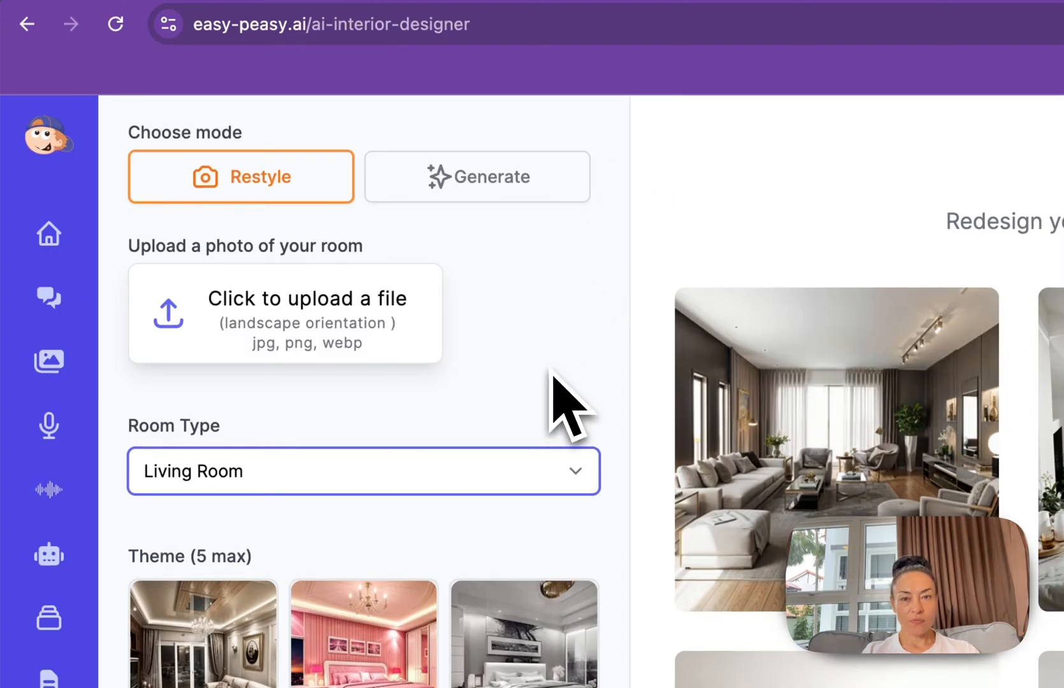
mouse_move(298, 359)
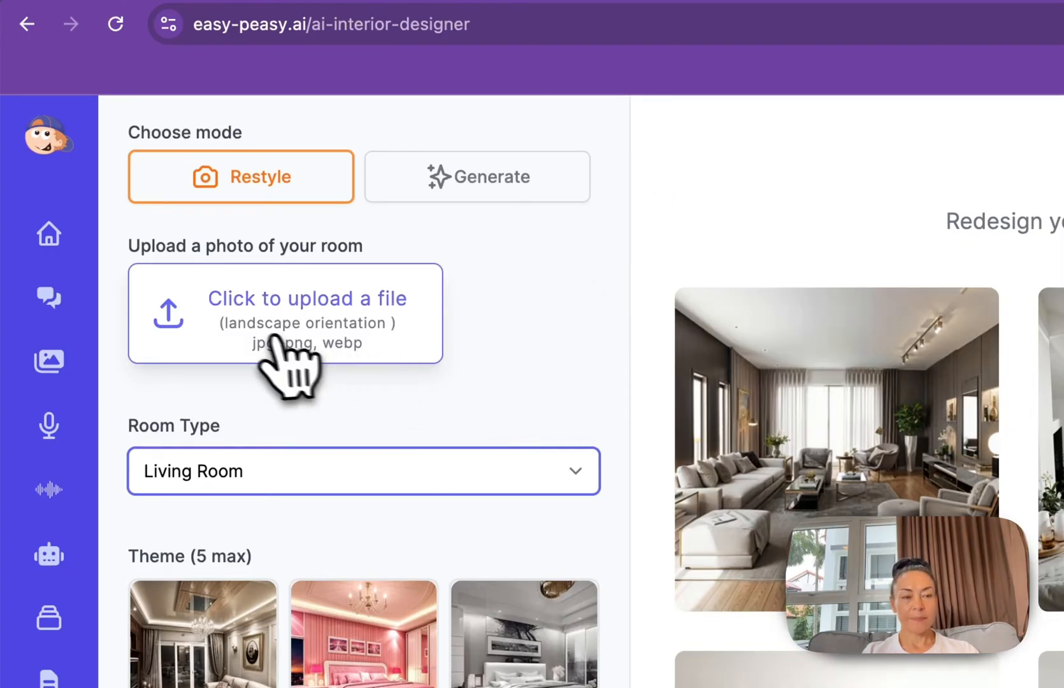
- Upload the user's living room photo into the restyle form and scroll to the theme options
left_click(285, 315)
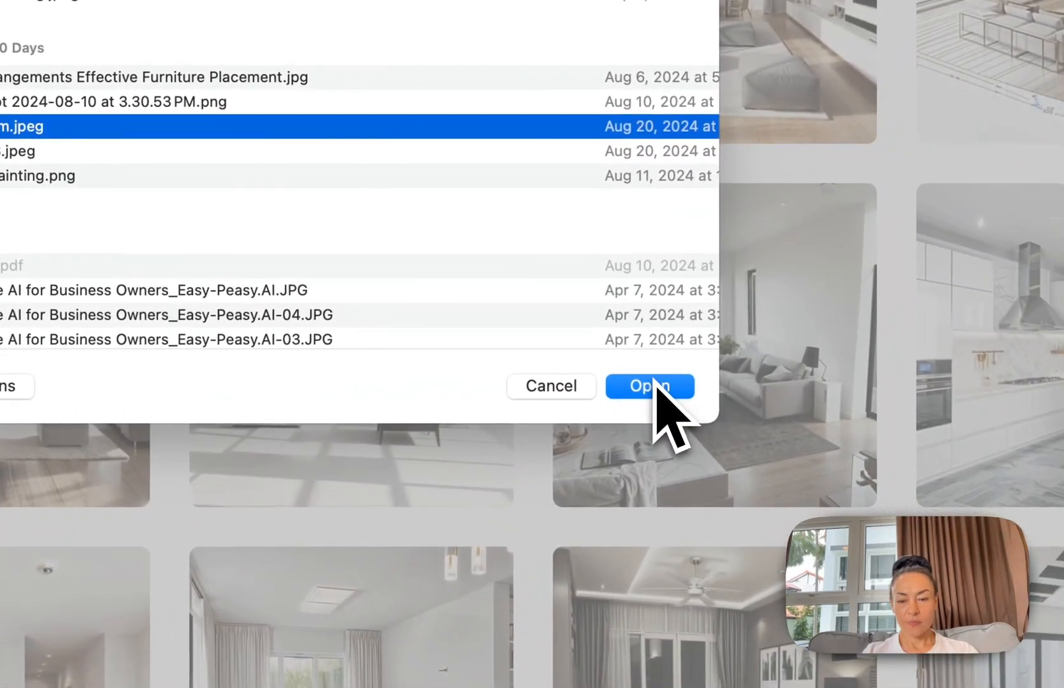
left_click(649, 386)
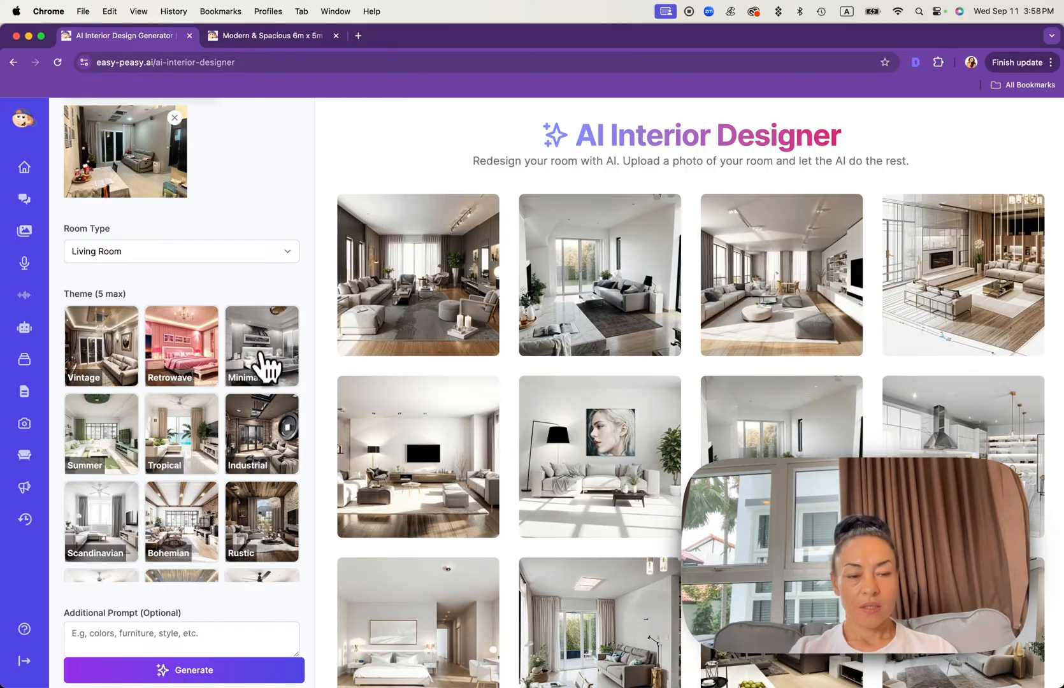
scroll("down", 3)
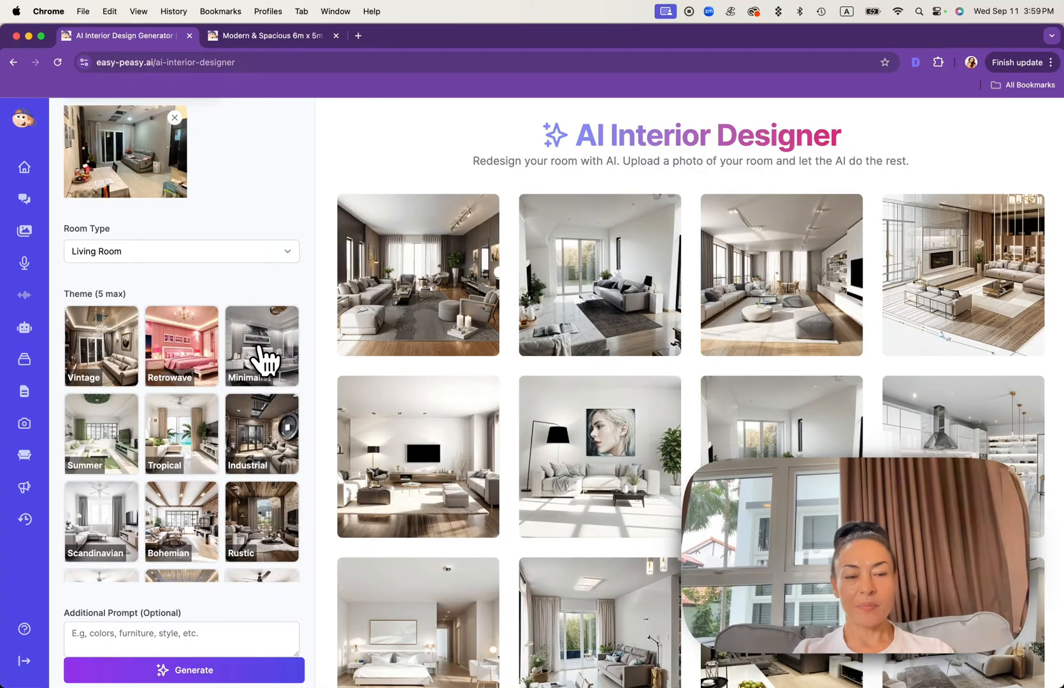
scroll("down", 3)
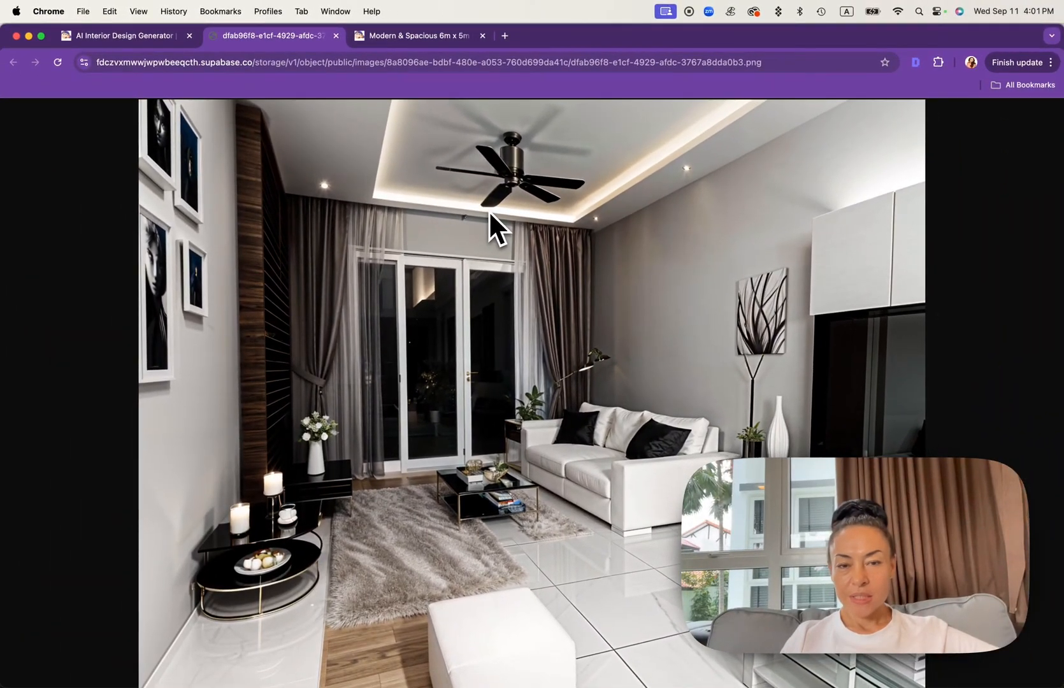
- Return from the Minimalist result to the designer and view the Modern & Spacious design page
left_click(122, 36)
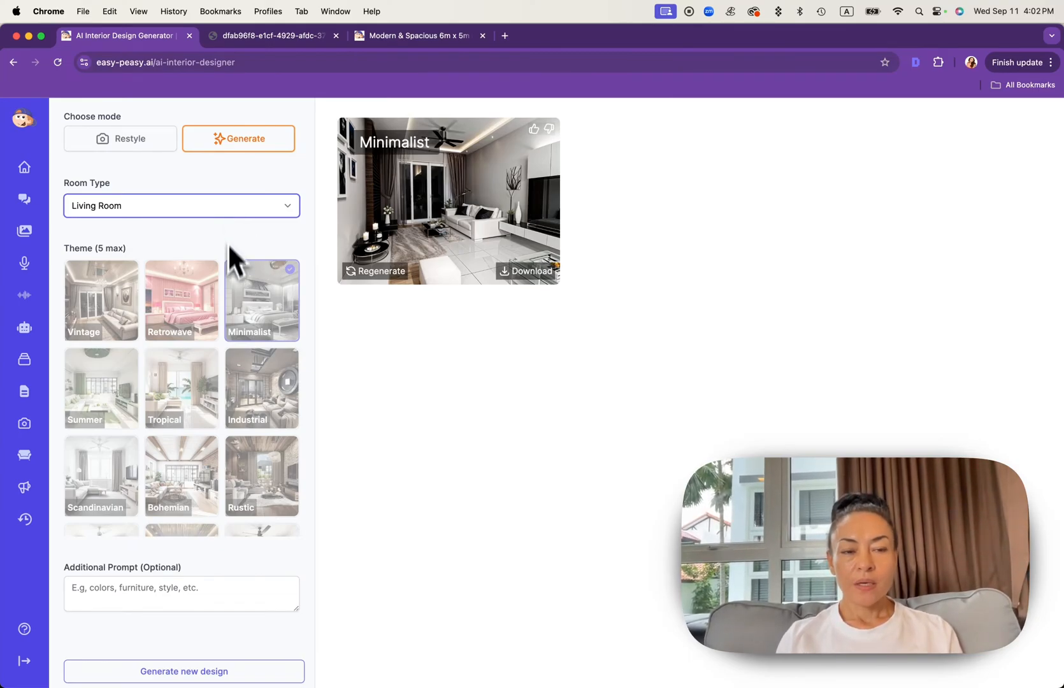
scroll("down", 3)
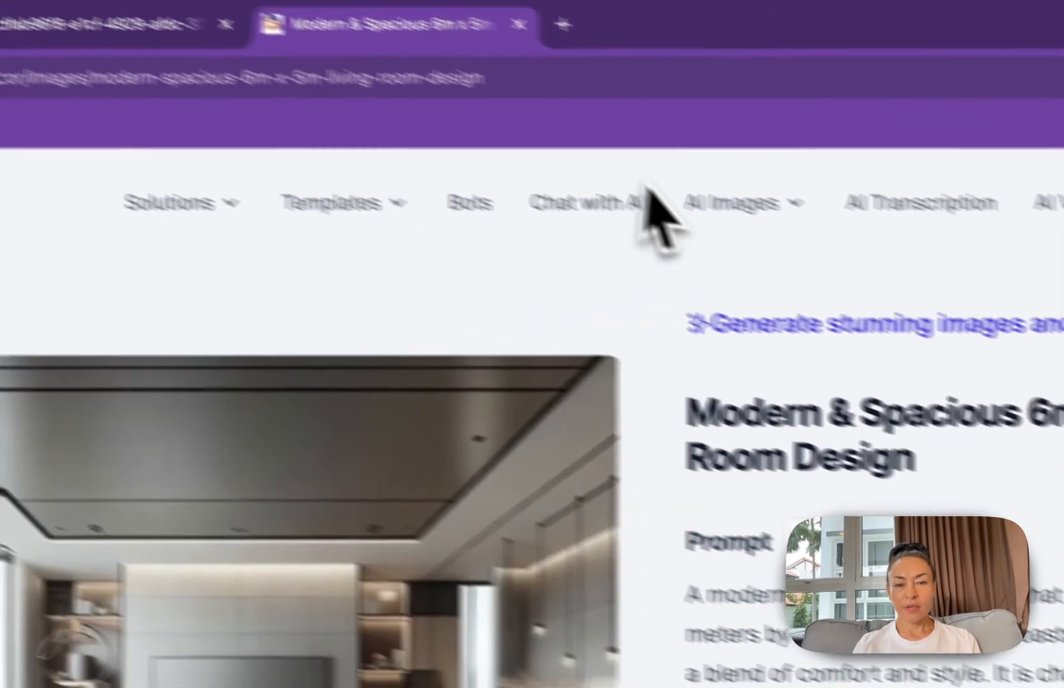
- Browse all AI image styles via 'See all' and focus the example gallery search box
left_click(600, 156)
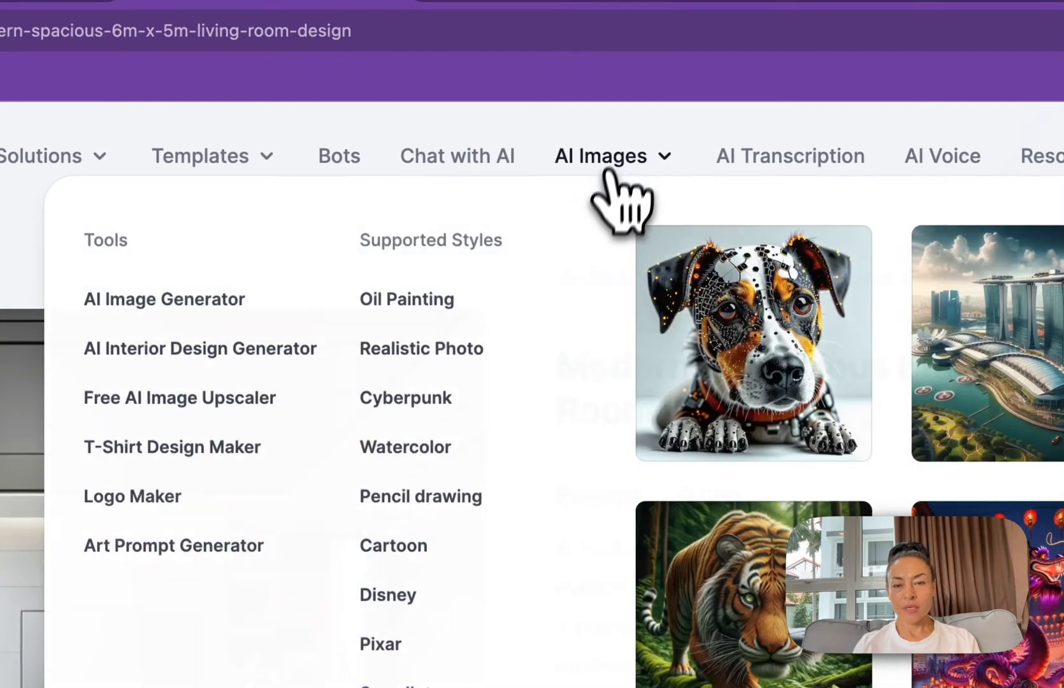
scroll("down", 3)
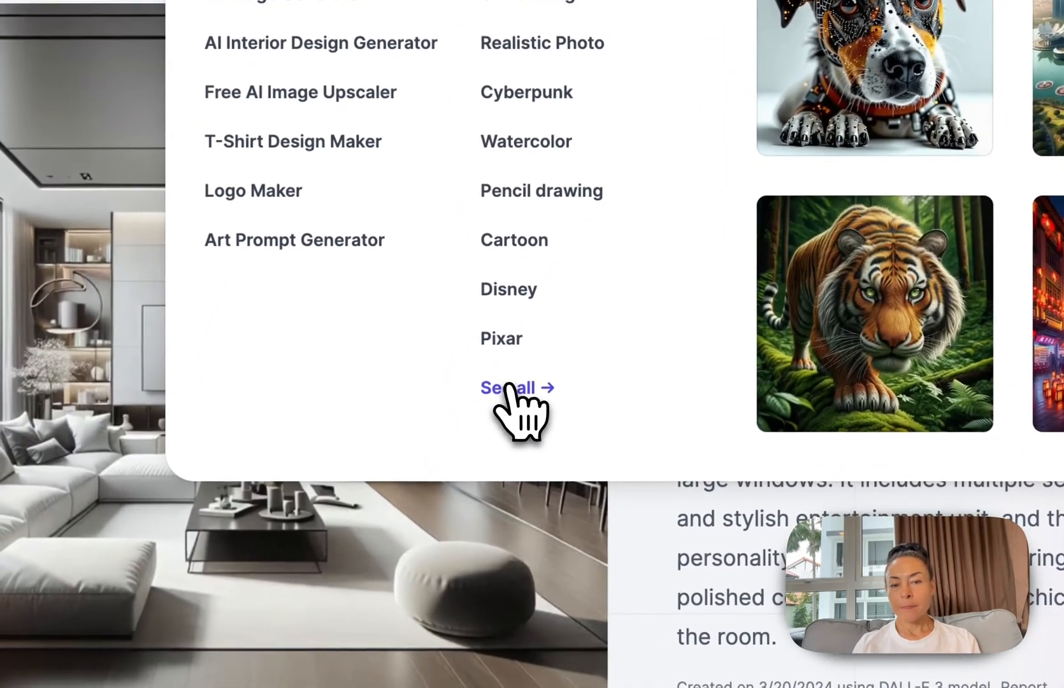
left_click(509, 388)
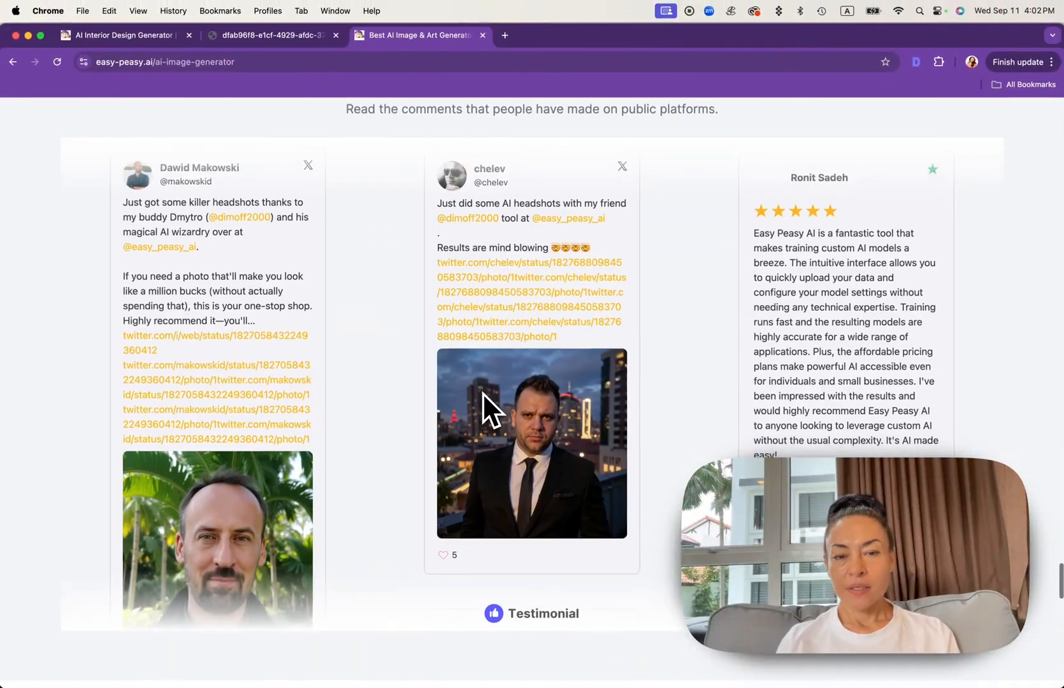
scroll("up", 3)
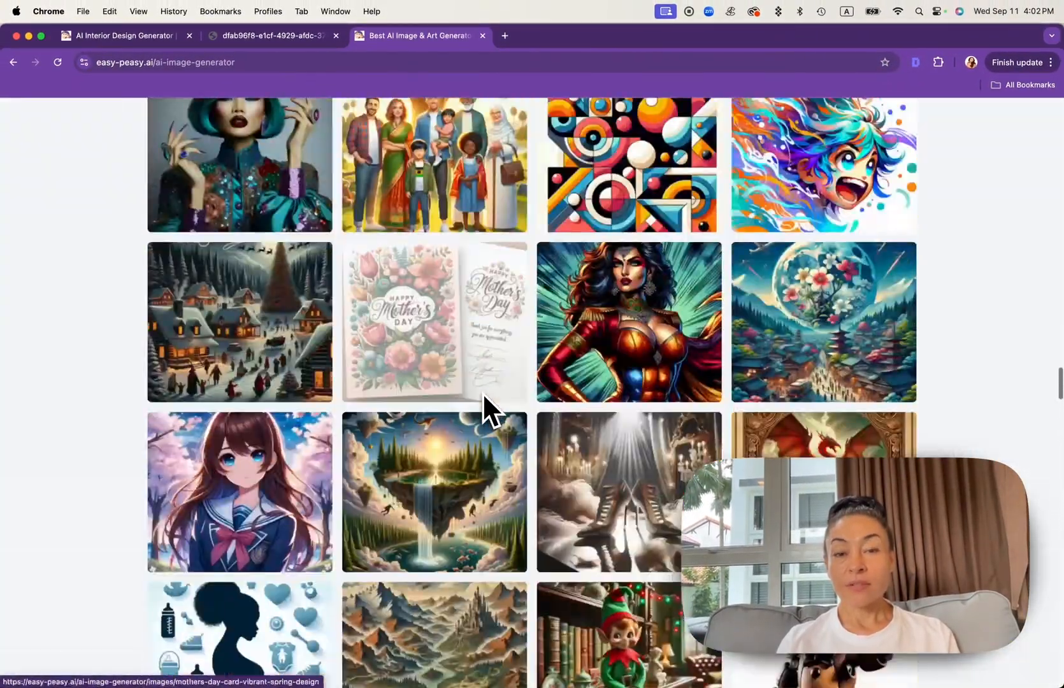
scroll("up", 3)
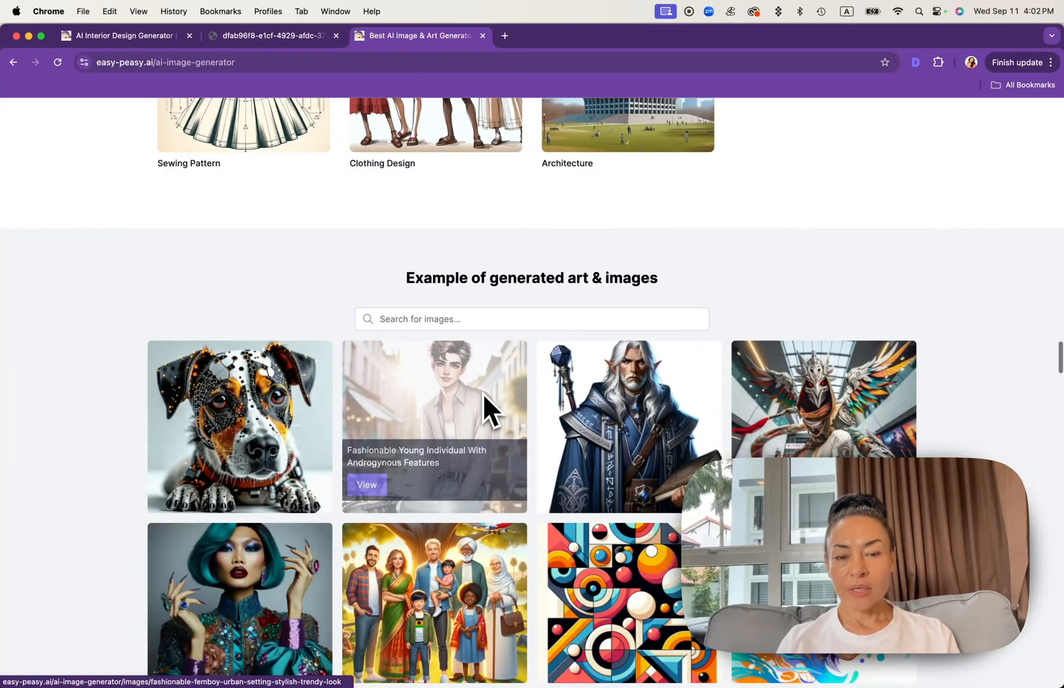
left_click(532, 318)
type("living room")
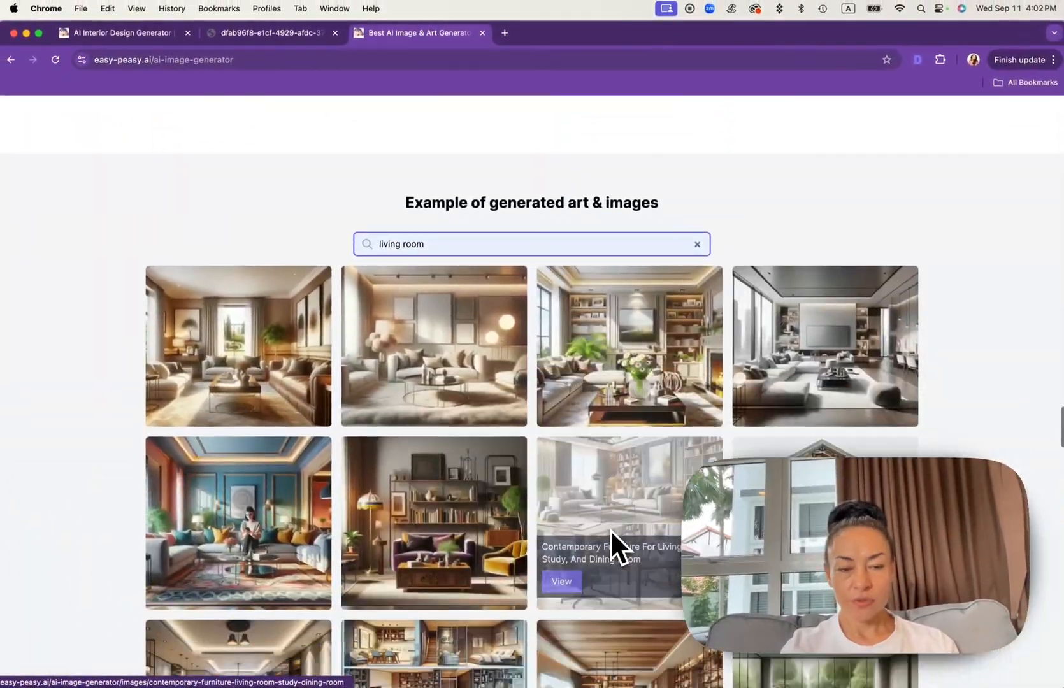
- Scroll the Modern & Spacious 6m x 5m Living Room Design page to its prompt for copying
scroll("down", 3)
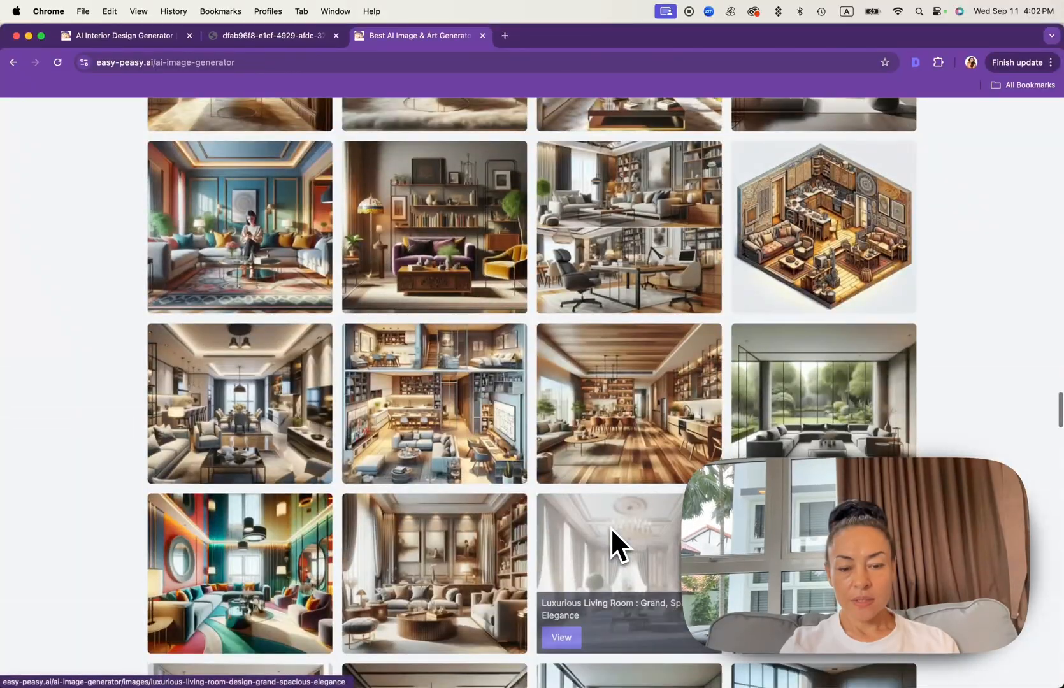
scroll("up", 3)
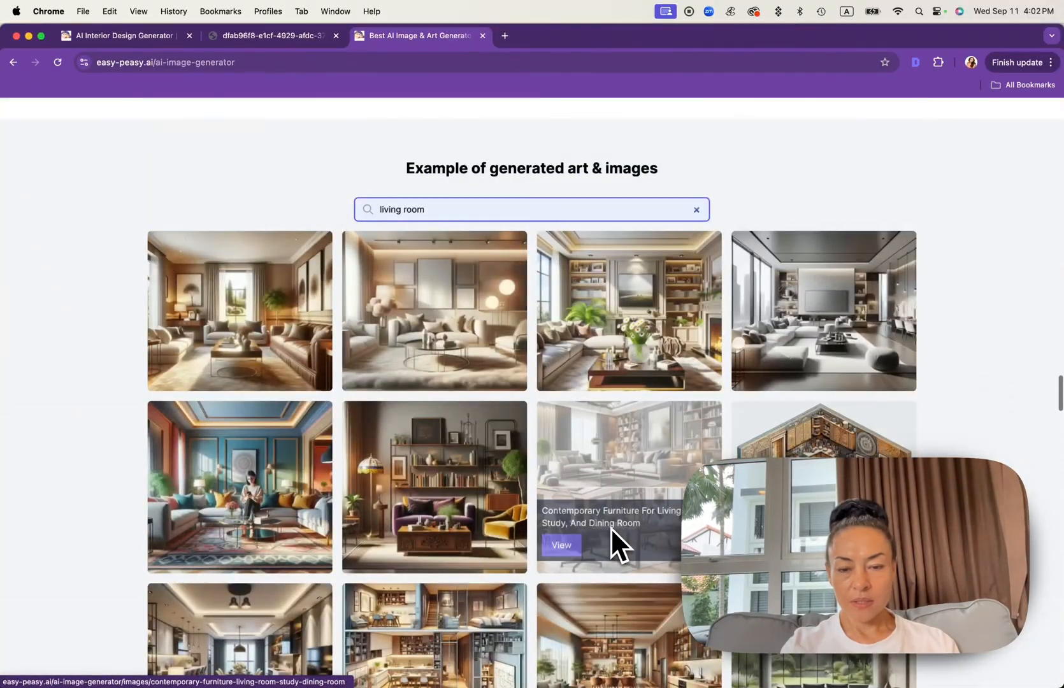
scroll("up", 3)
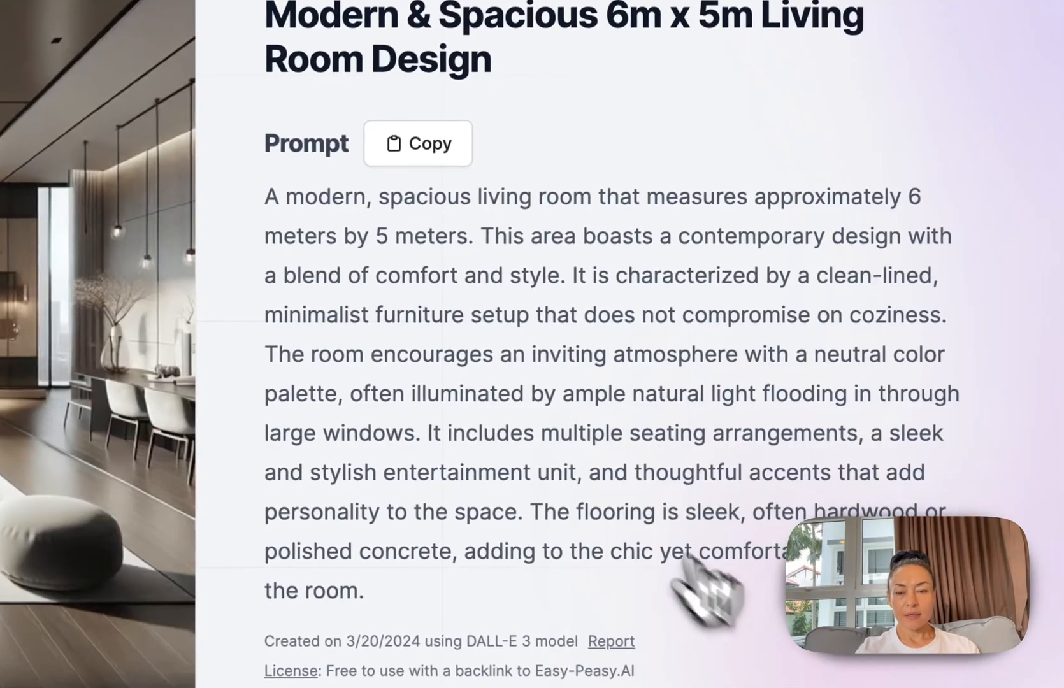
scroll("up", 3)
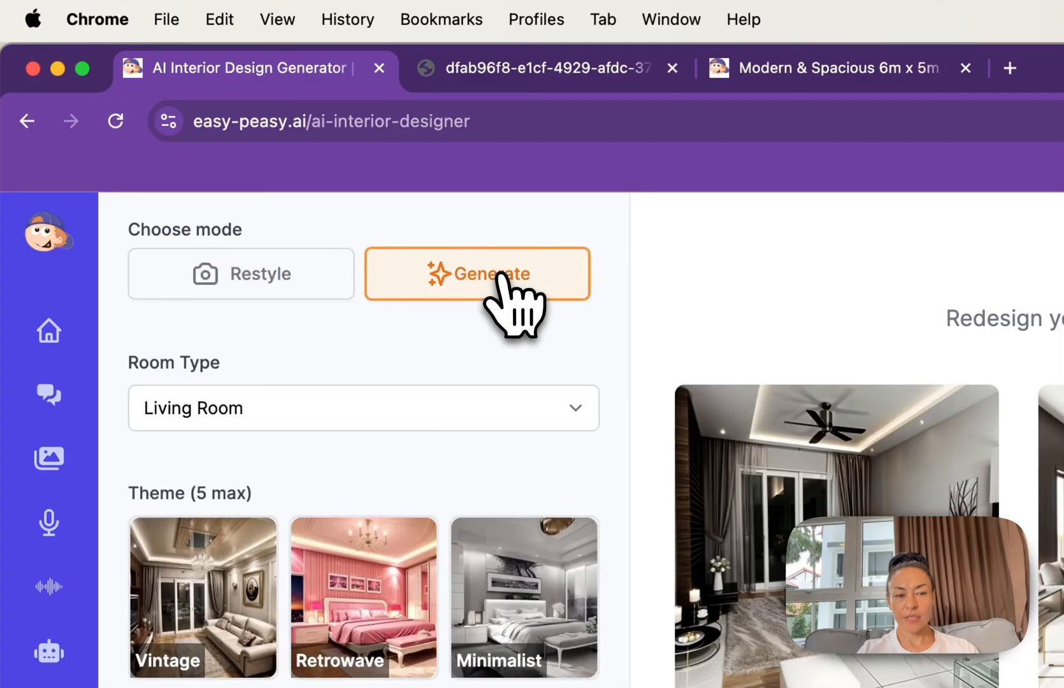
- Scroll the Generate-mode designer to the Mid-Century Modern theme and Additional Prompt field
scroll("down", 3)
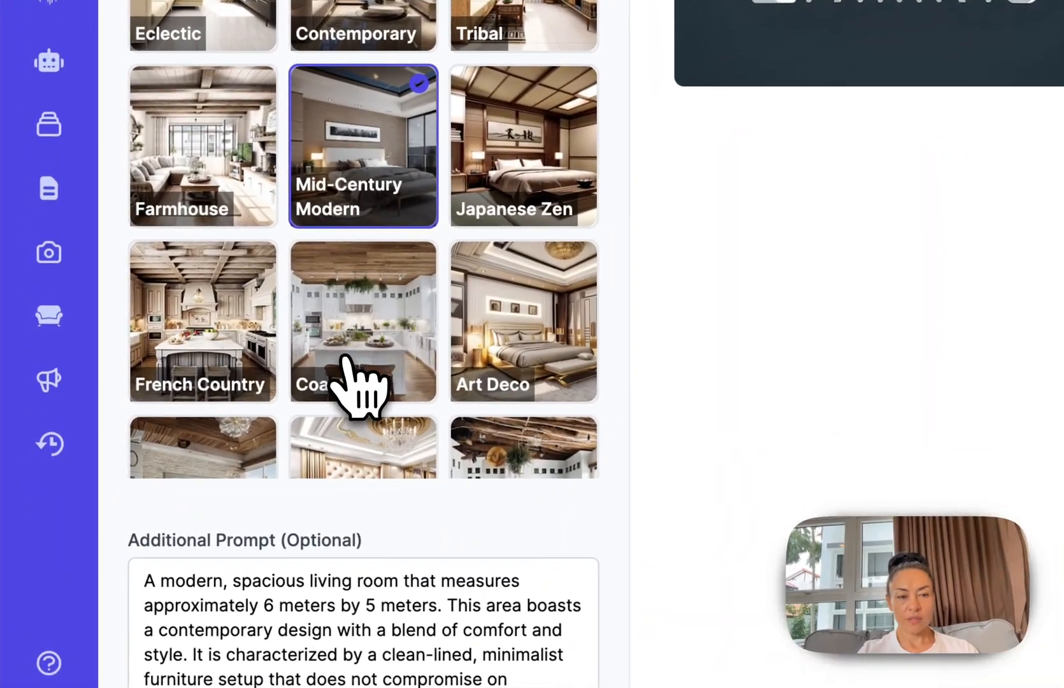
scroll("down", 3)
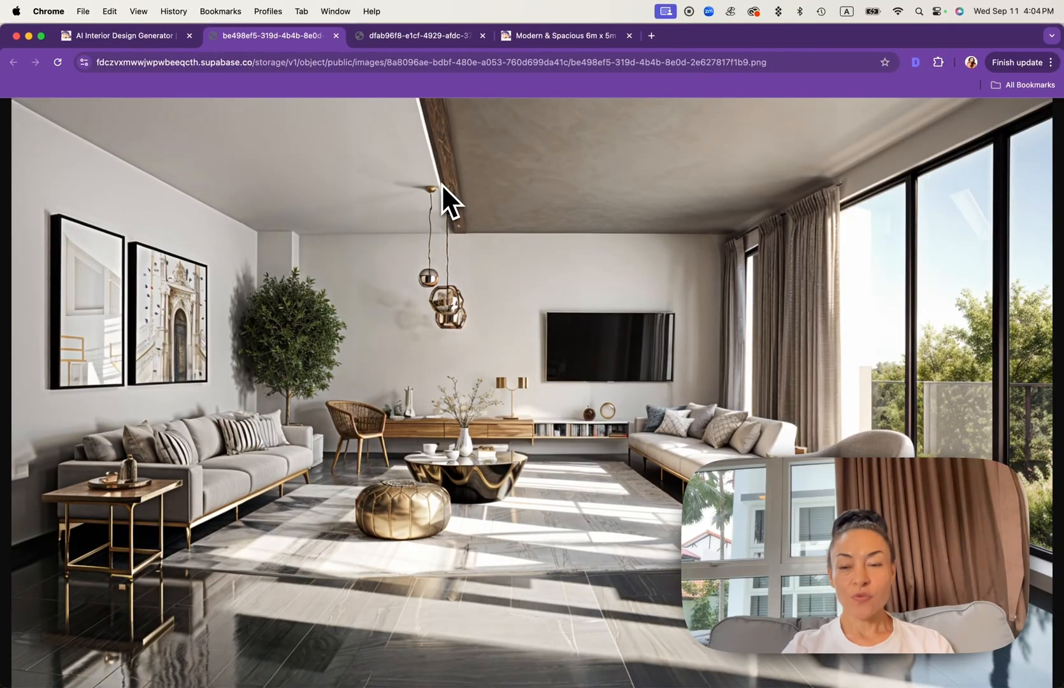
mouse_move(437, 239)
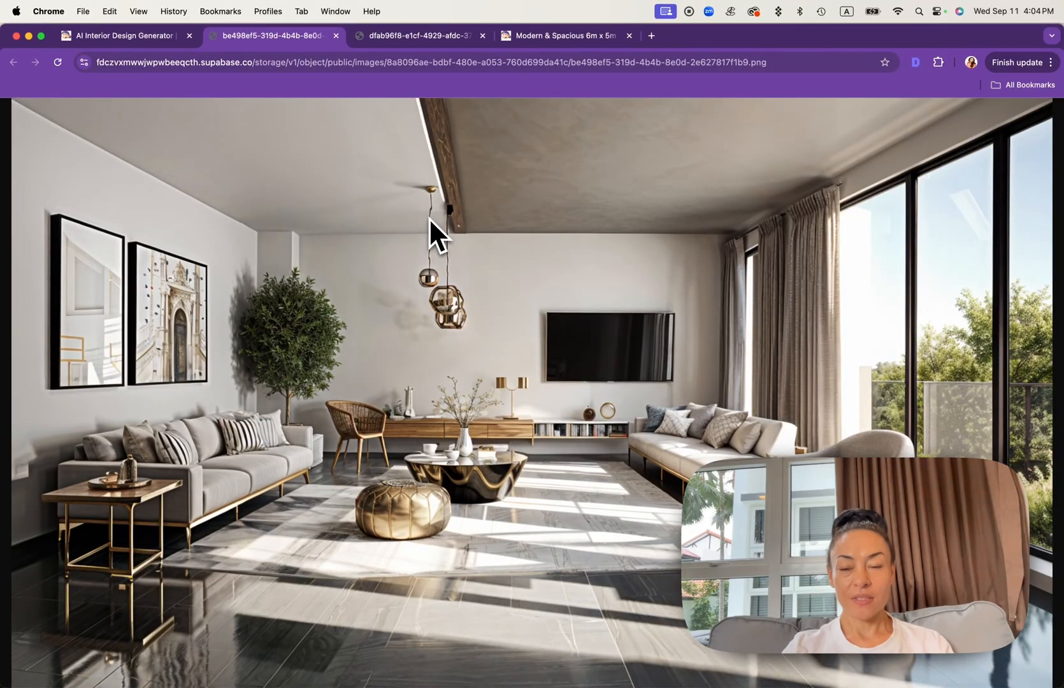